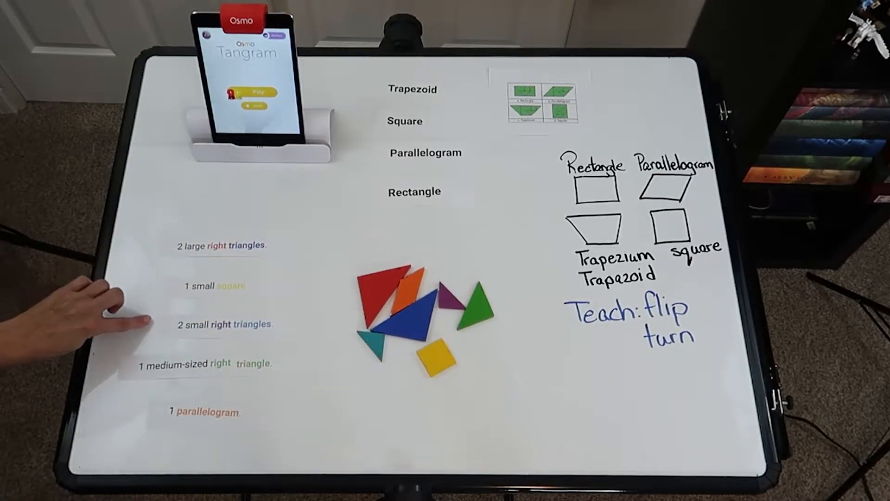
left_click_drag(375, 301, 341, 250)
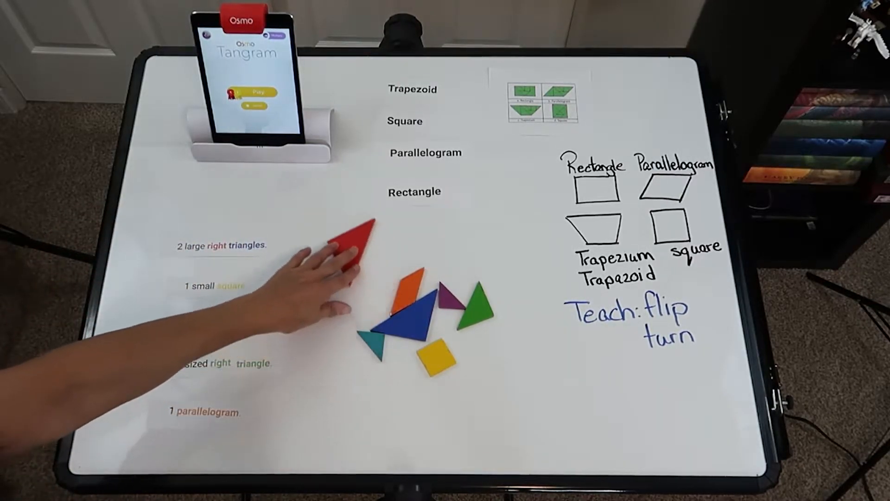